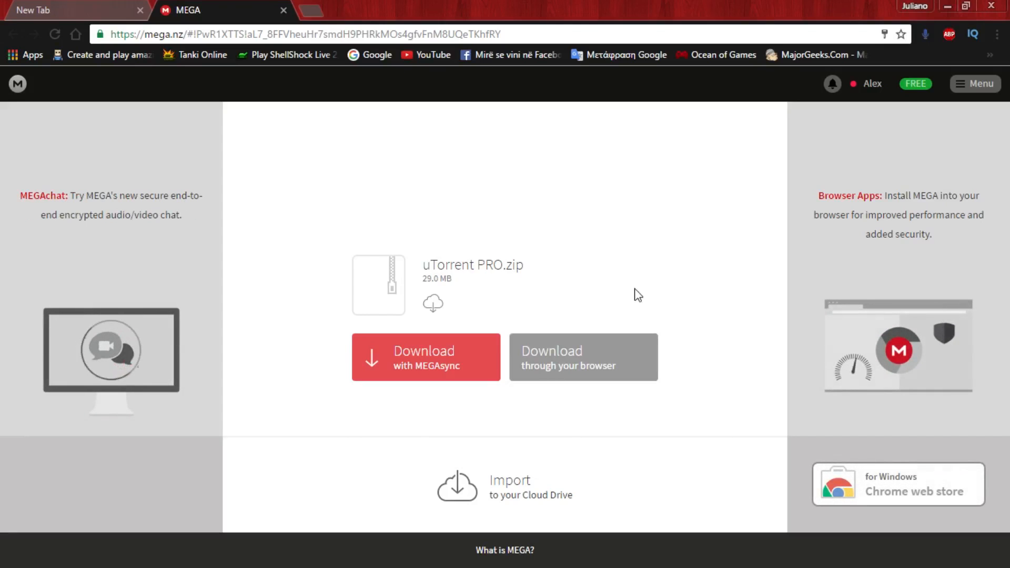
pyautogui.moveTo(627, 287)
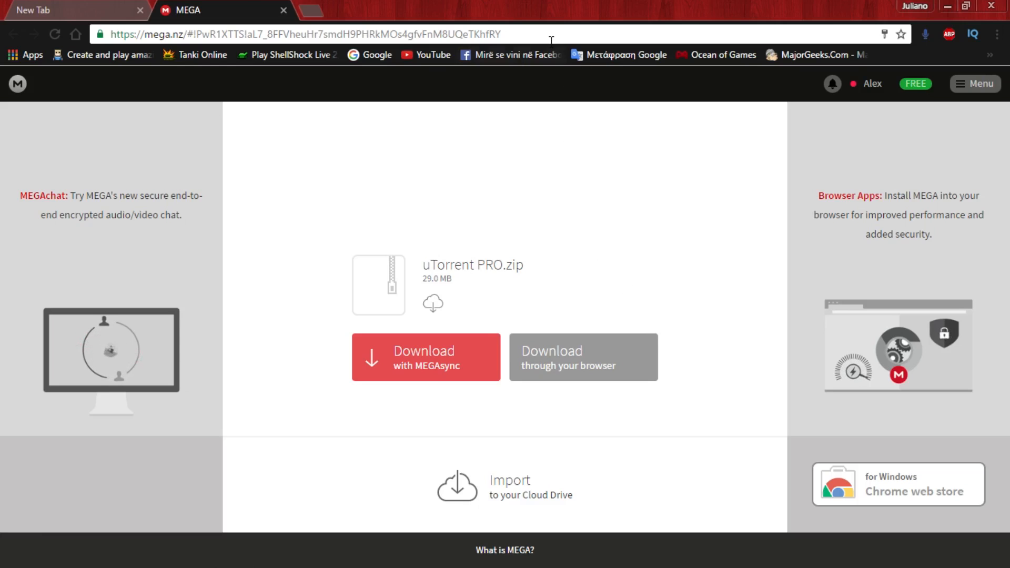
# Extract uTorrent PRO.zip onto the desktop and select Setup.exe in the extracted folder
pyautogui.click(303, 34)
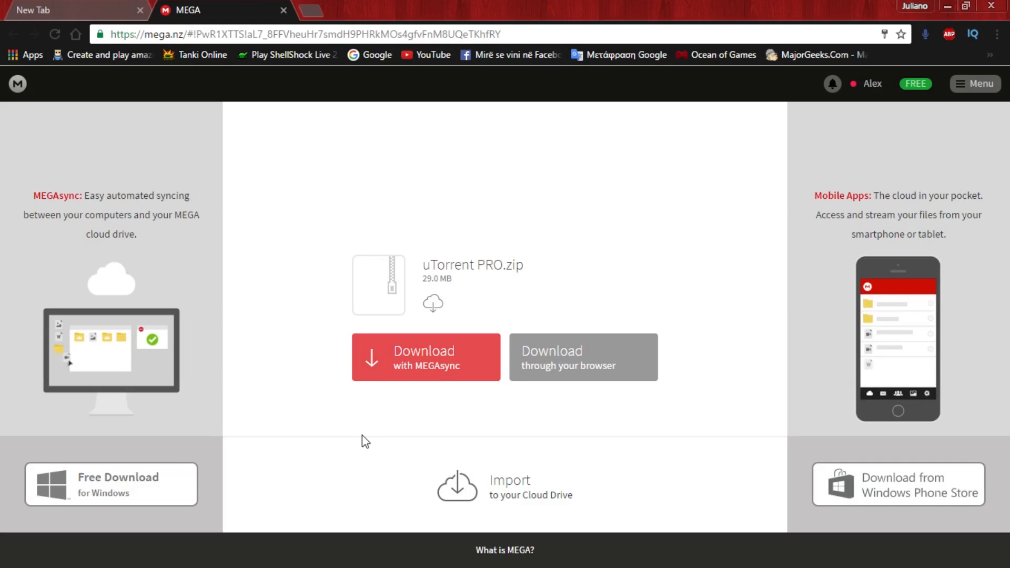
pyautogui.moveTo(343, 505)
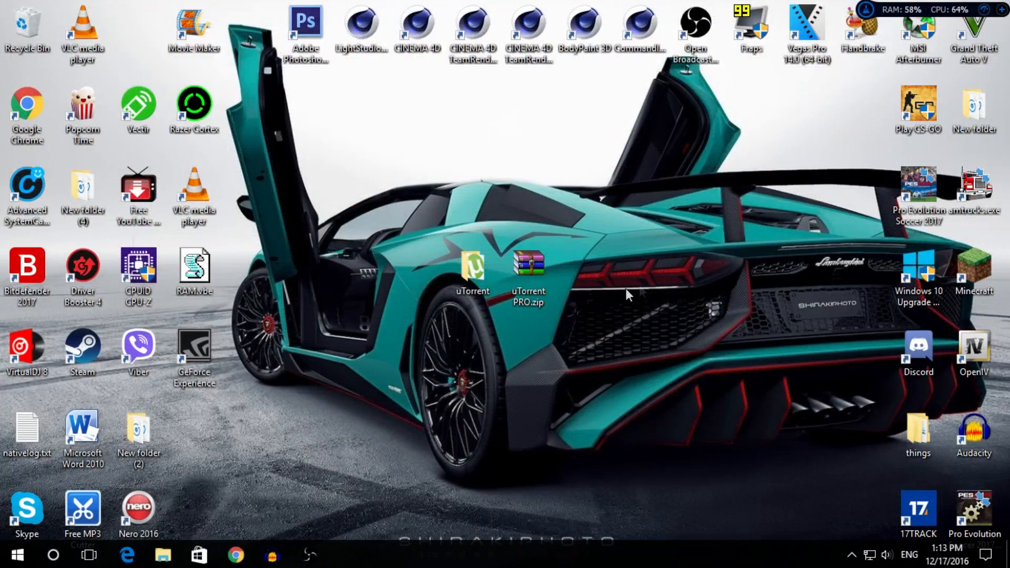
pyautogui.moveTo(508, 329)
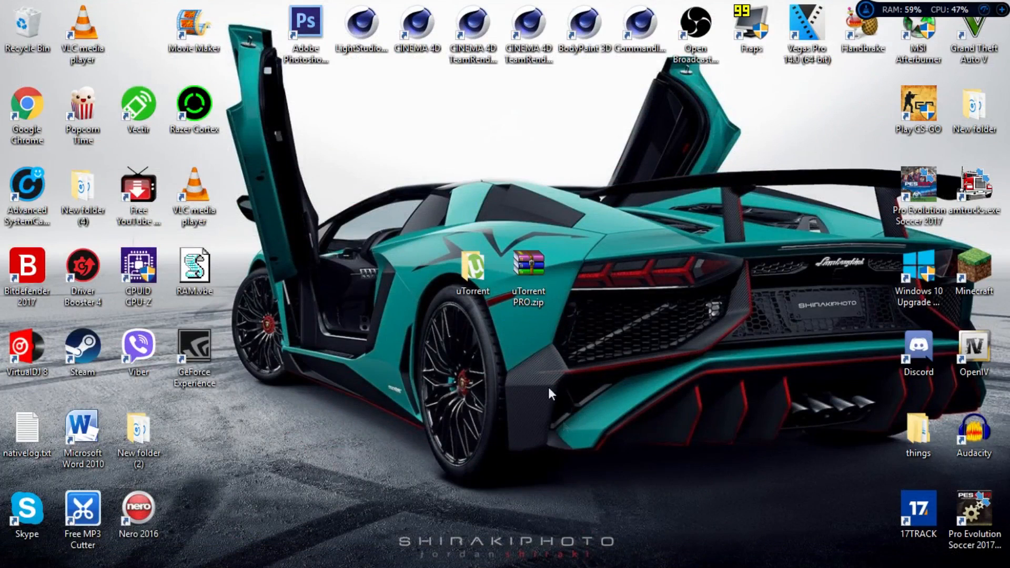
pyautogui.rightClick(527, 264)
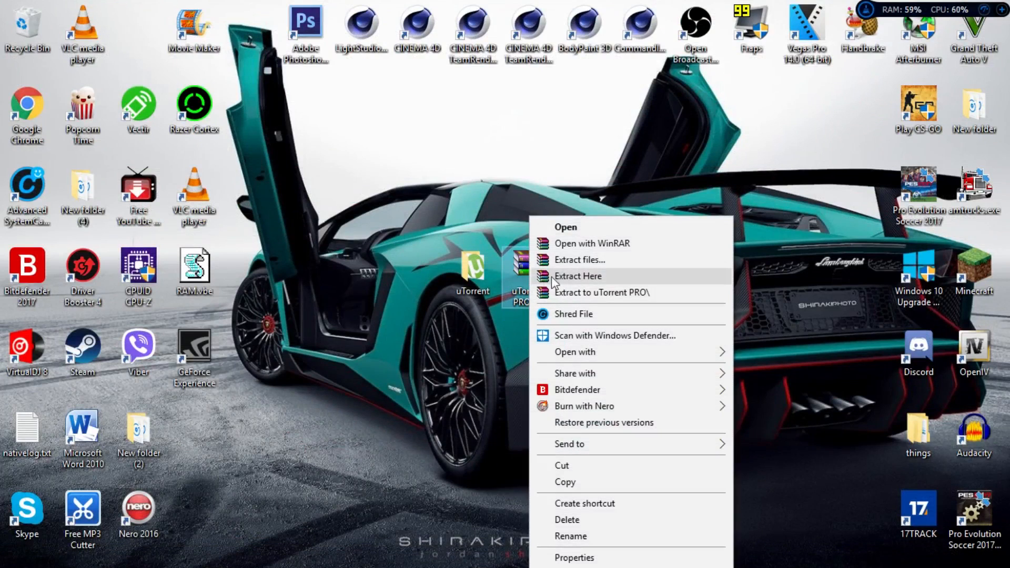
pyautogui.click(578, 276)
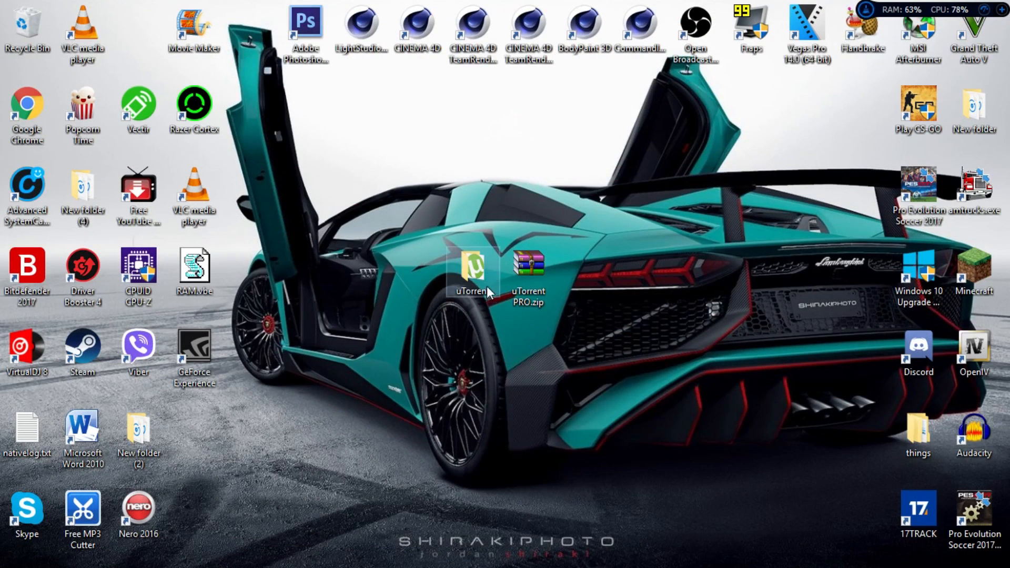
pyautogui.doubleClick(472, 264)
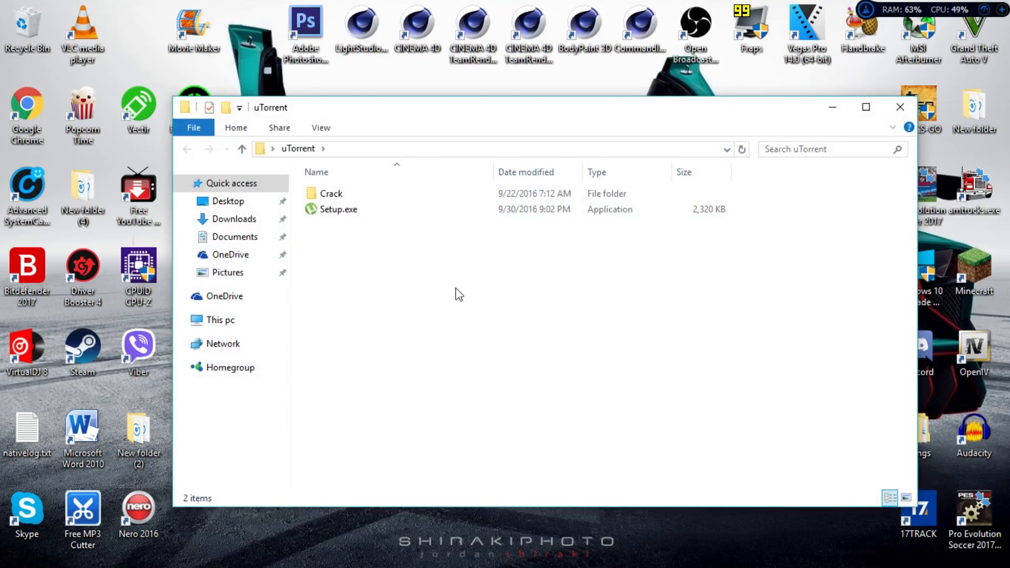
pyautogui.click(338, 209)
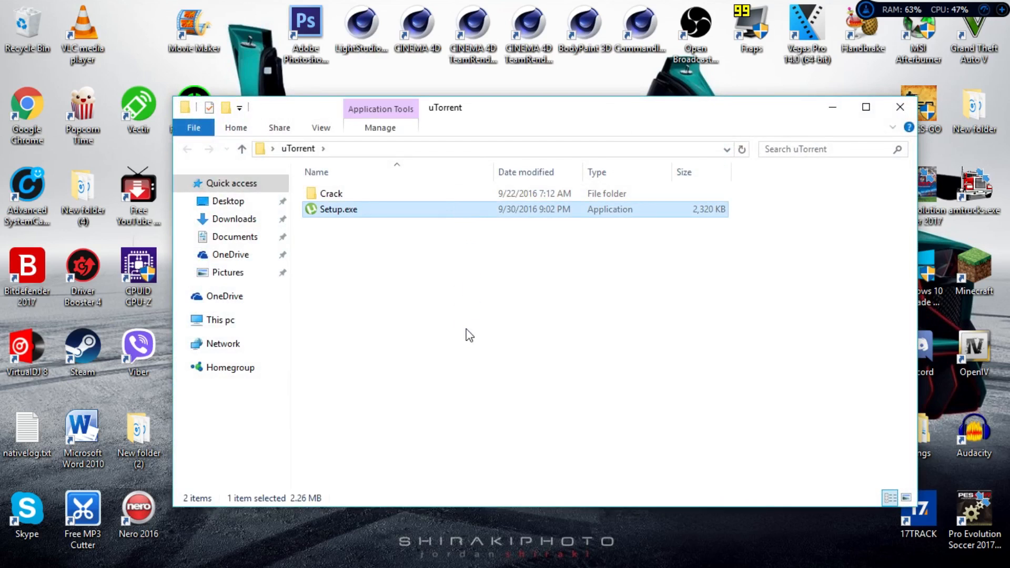
pyautogui.moveTo(525, 333)
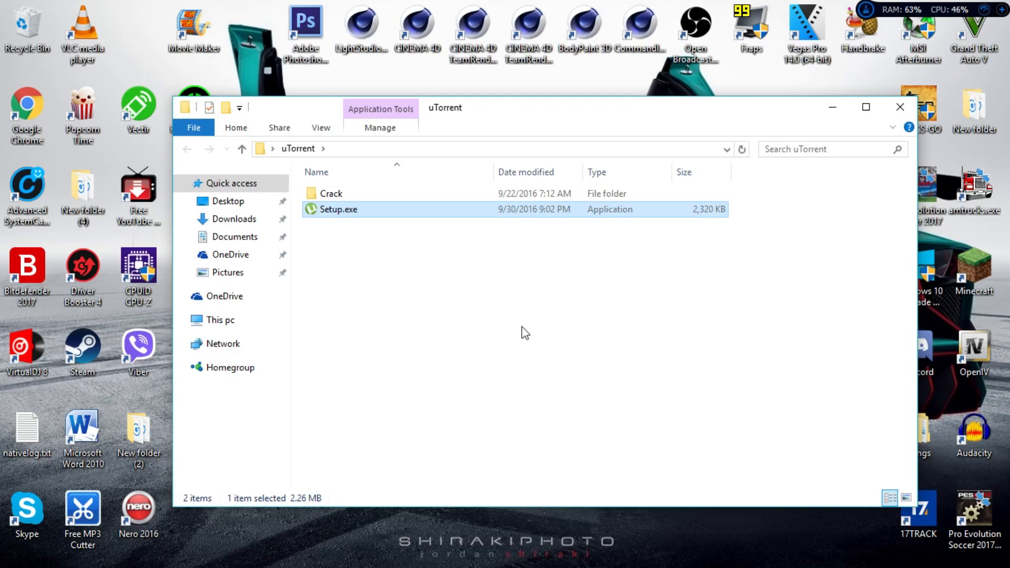
# Launch Setup.exe and accept the scam warning and default shortcut options
pyautogui.doubleClick(338, 209)
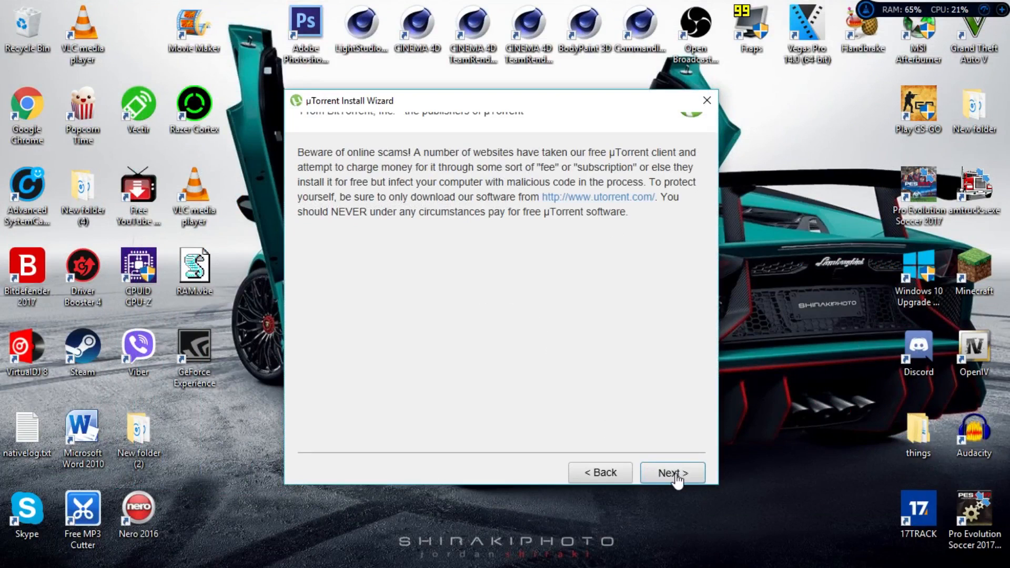
pyautogui.click(672, 473)
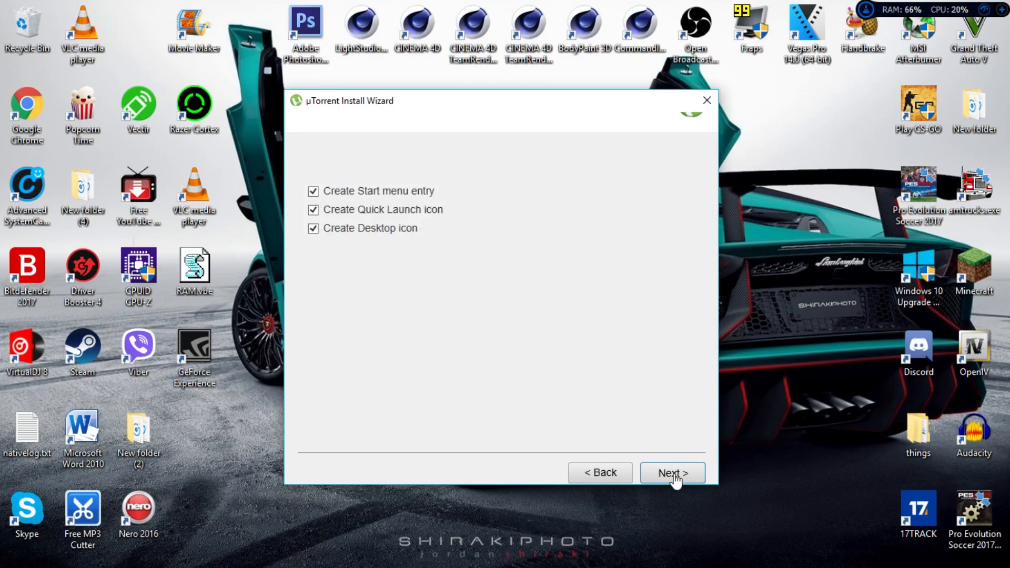
pyautogui.click(671, 473)
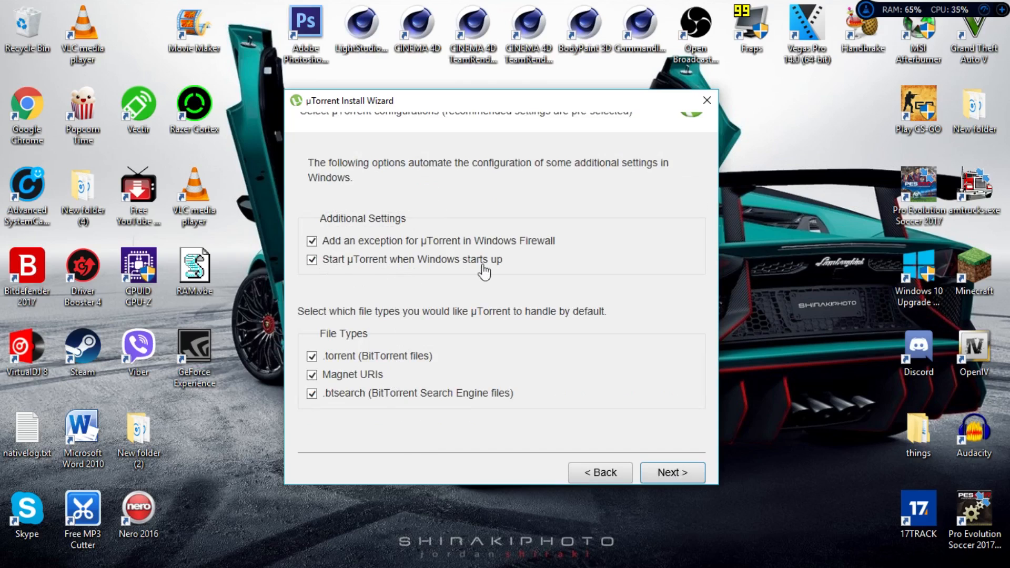
pyautogui.moveTo(460, 288)
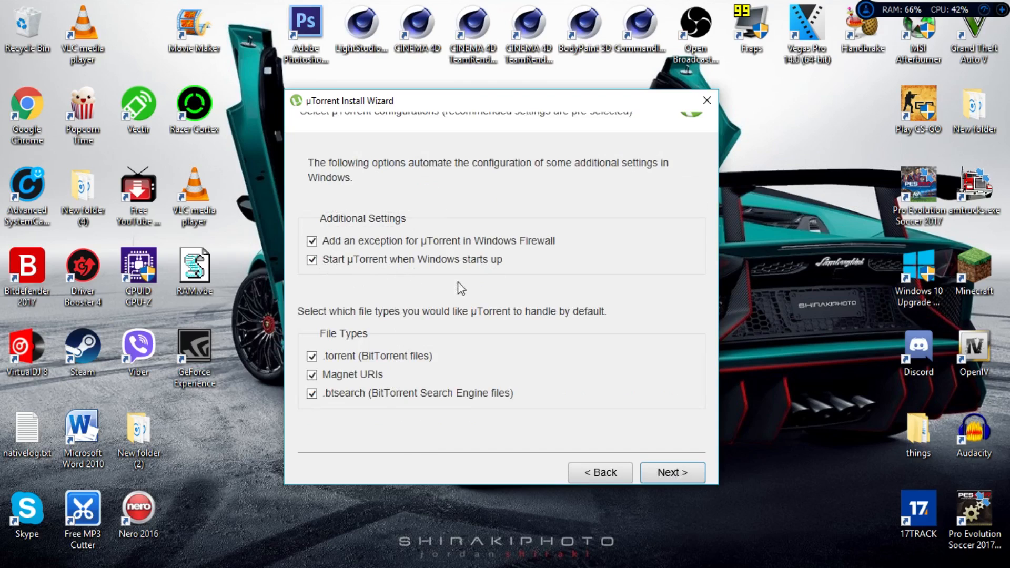
pyautogui.moveTo(468, 297)
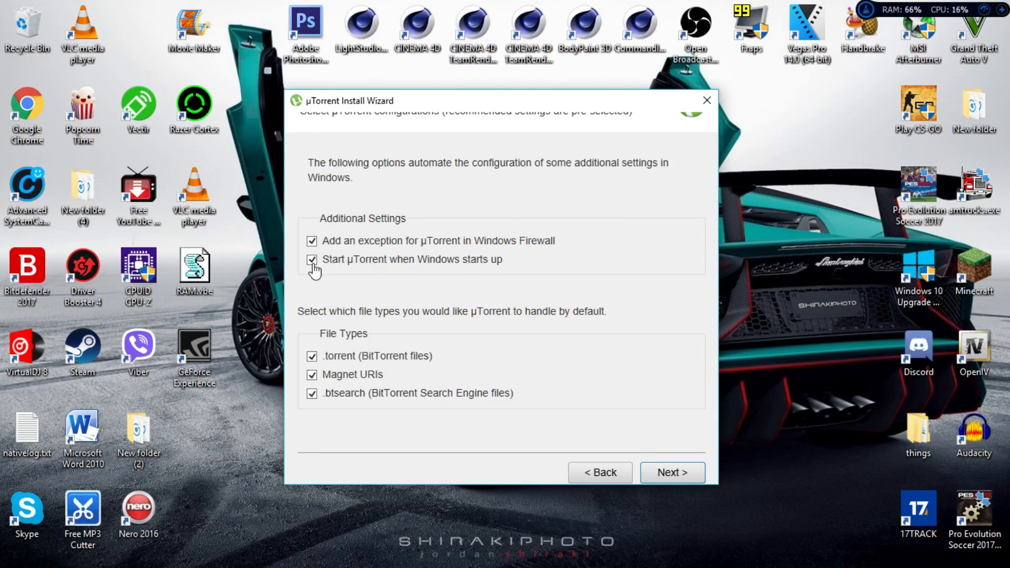
# Disable starting with Windows, decline the Avast offer, and finish installing µTorrent
pyautogui.click(312, 259)
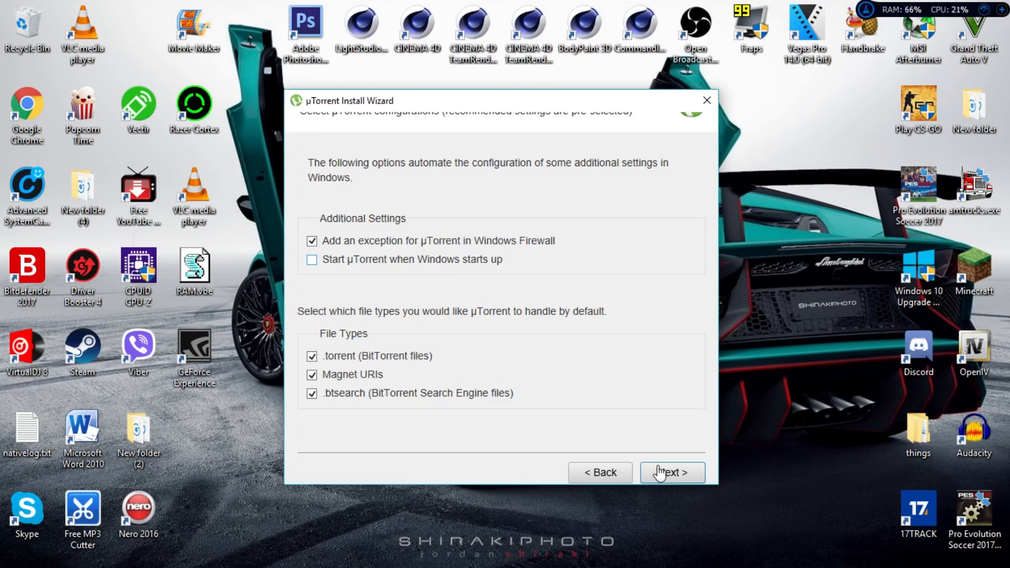
pyautogui.moveTo(691, 474)
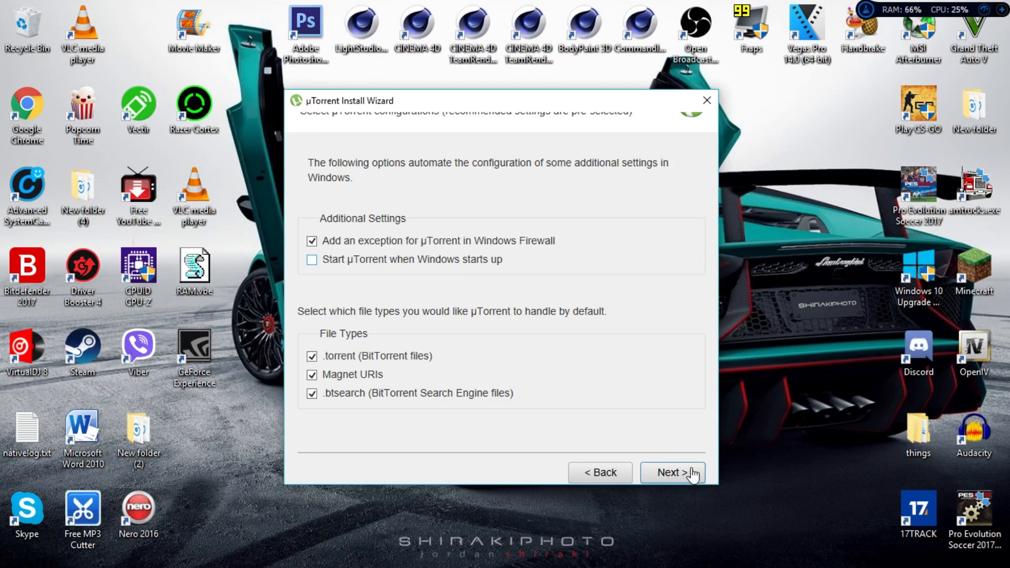
pyautogui.click(672, 472)
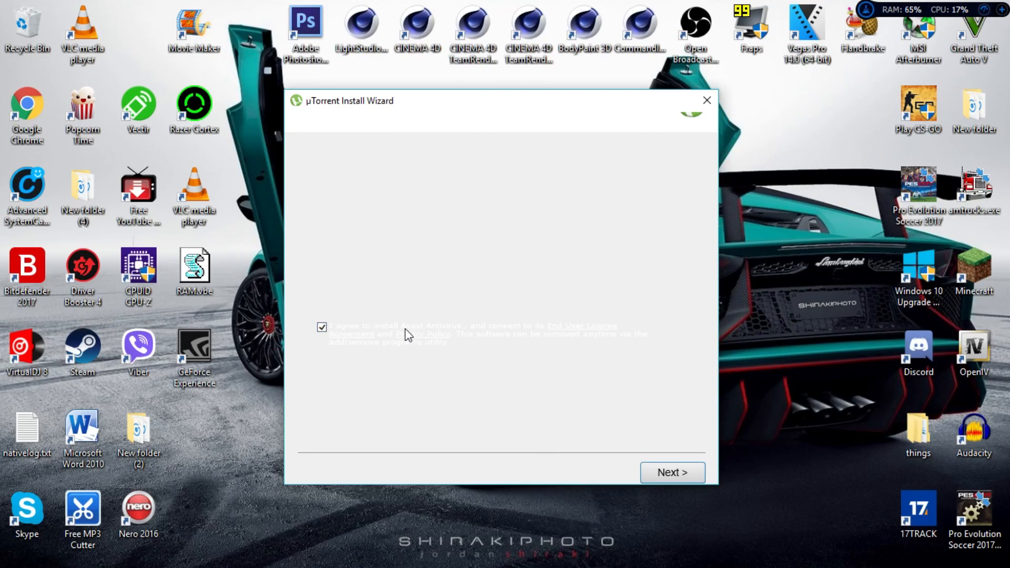
pyautogui.moveTo(451, 330)
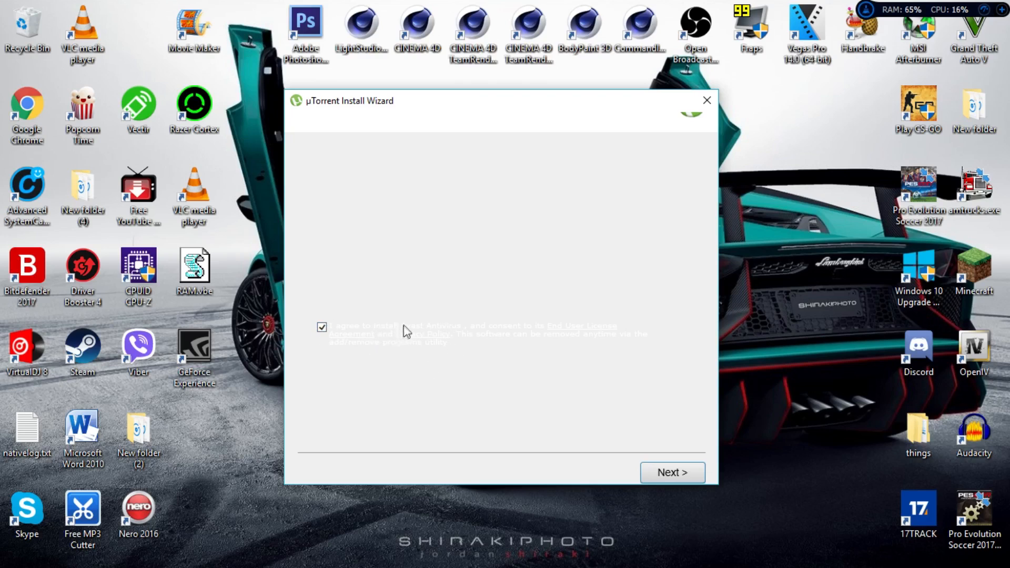
pyautogui.moveTo(515, 273)
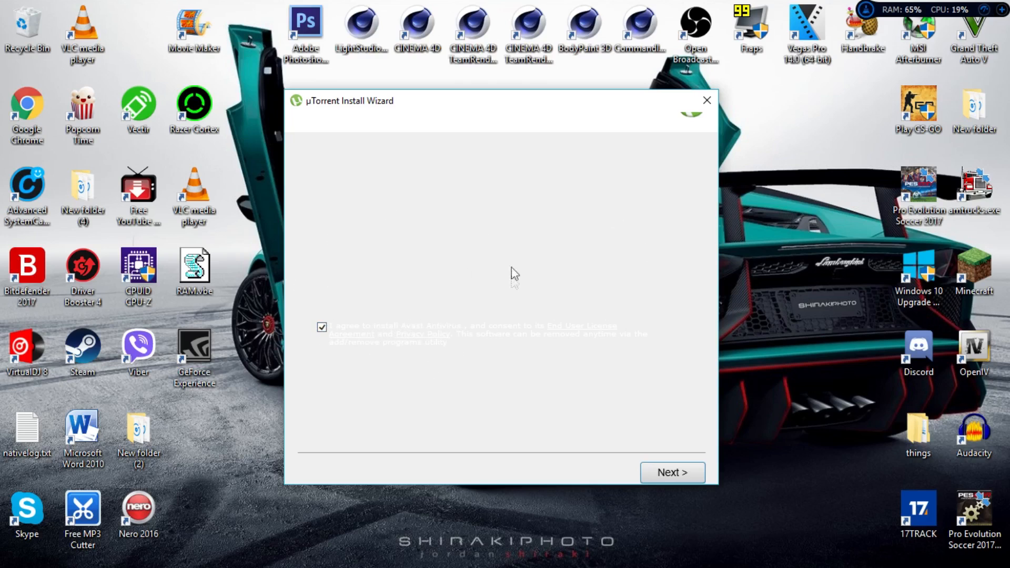
pyautogui.click(322, 327)
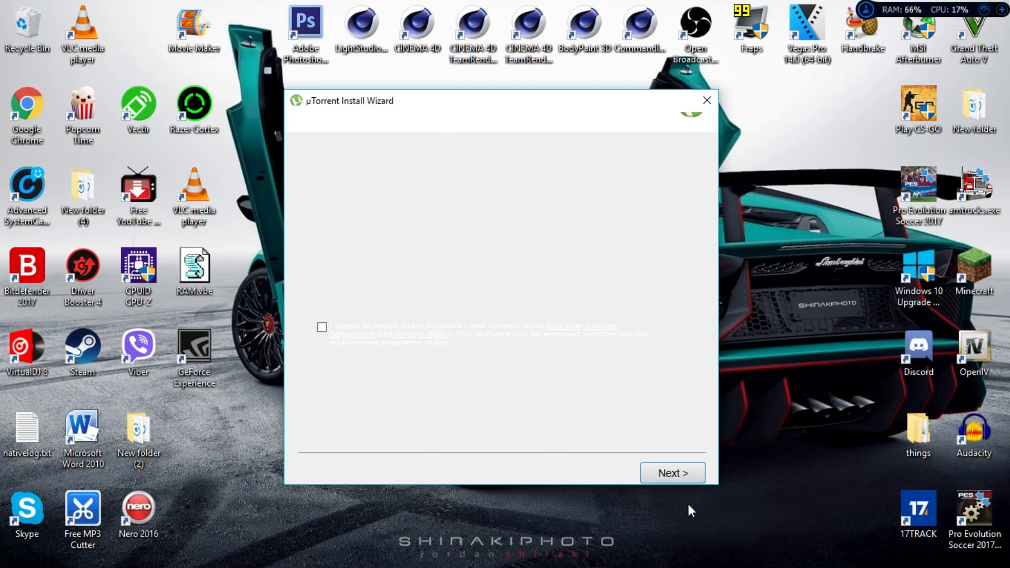
pyautogui.click(671, 473)
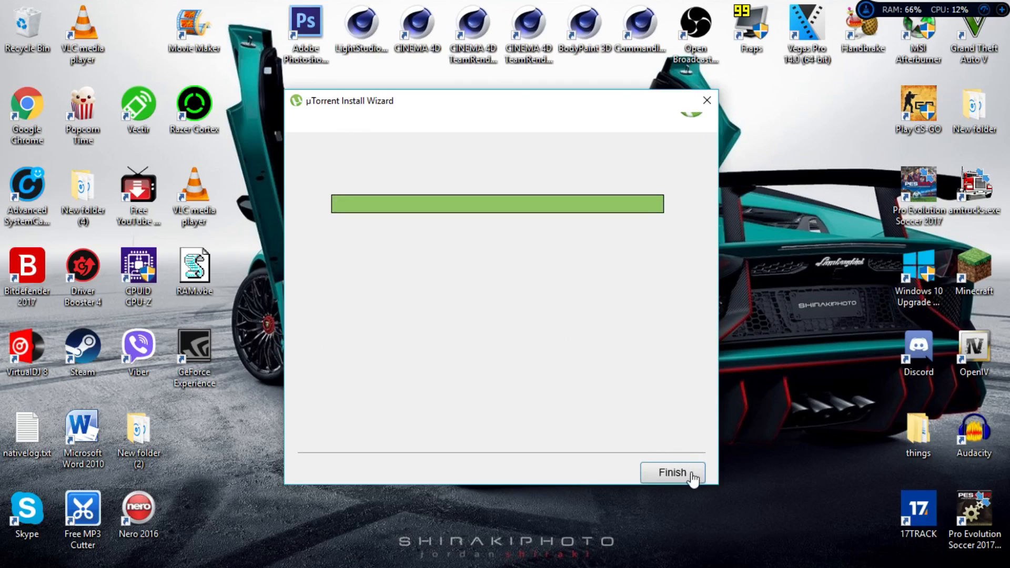
pyautogui.click(671, 473)
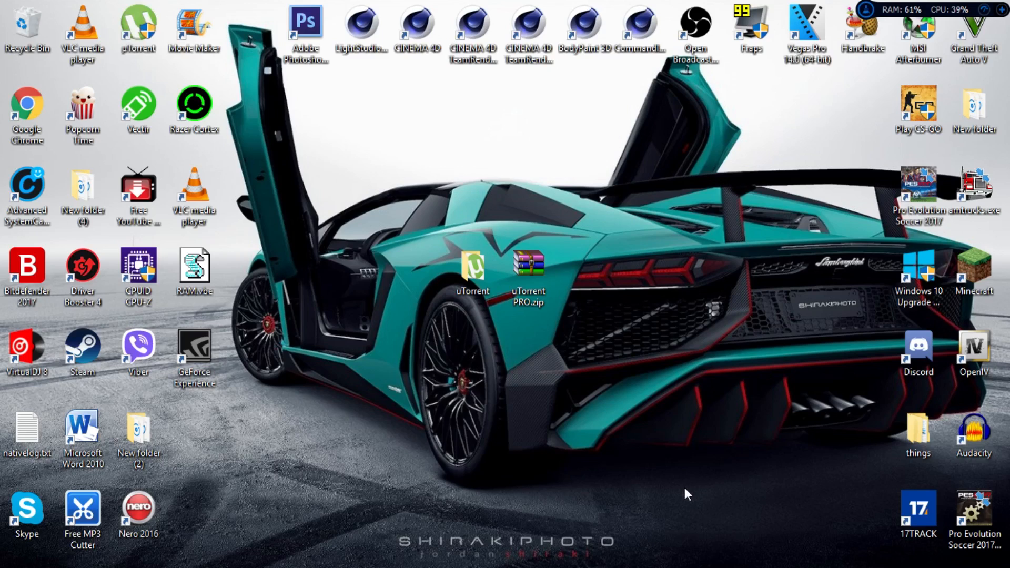
pyautogui.moveTo(686, 449)
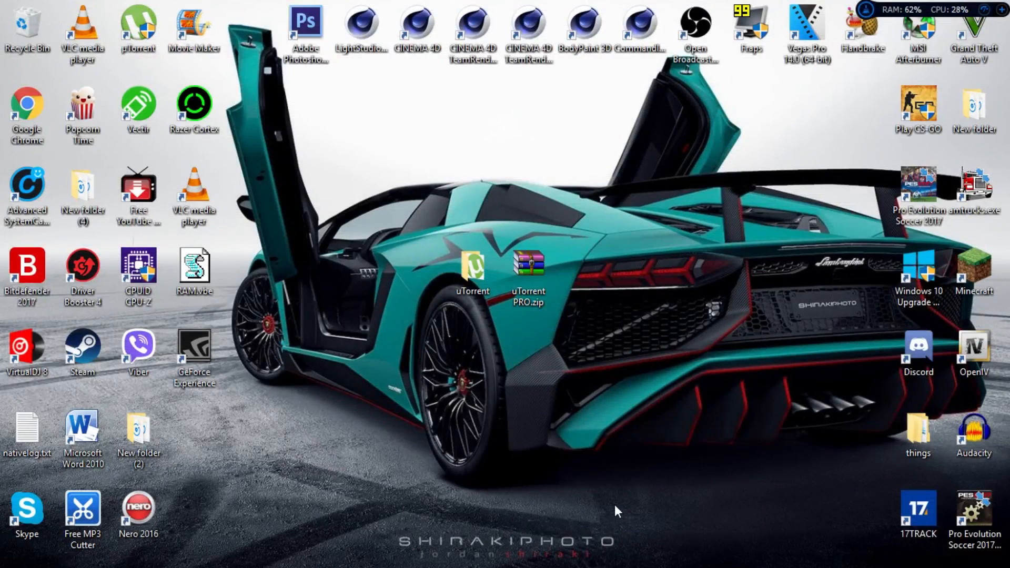
pyautogui.doubleClick(473, 264)
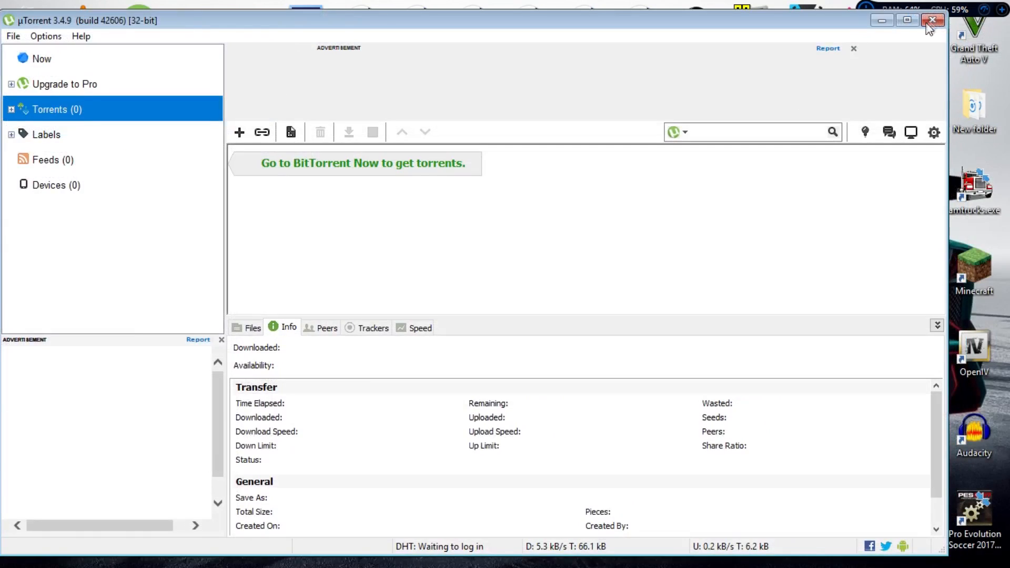
pyautogui.click(932, 20)
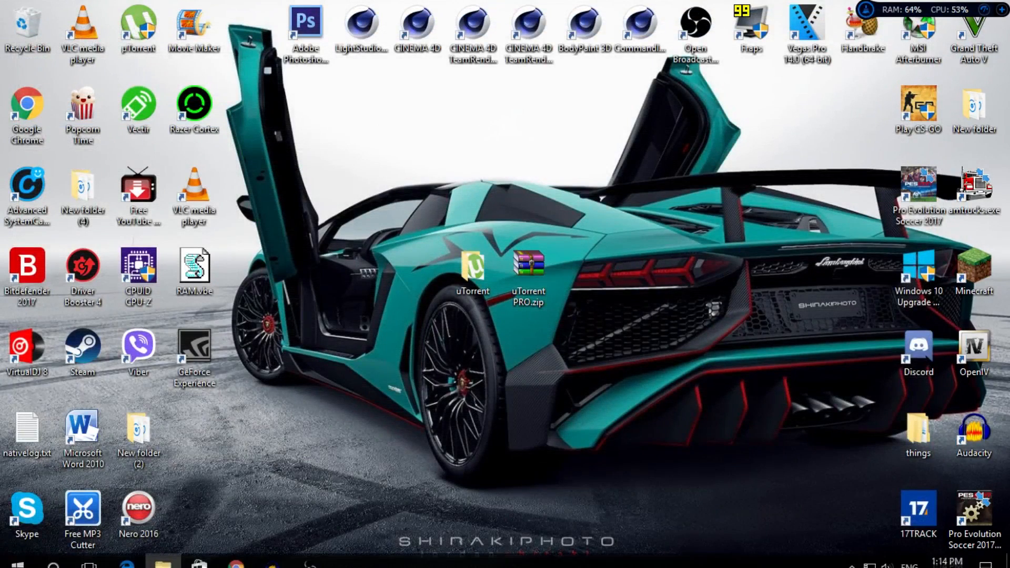
pyautogui.click(852, 554)
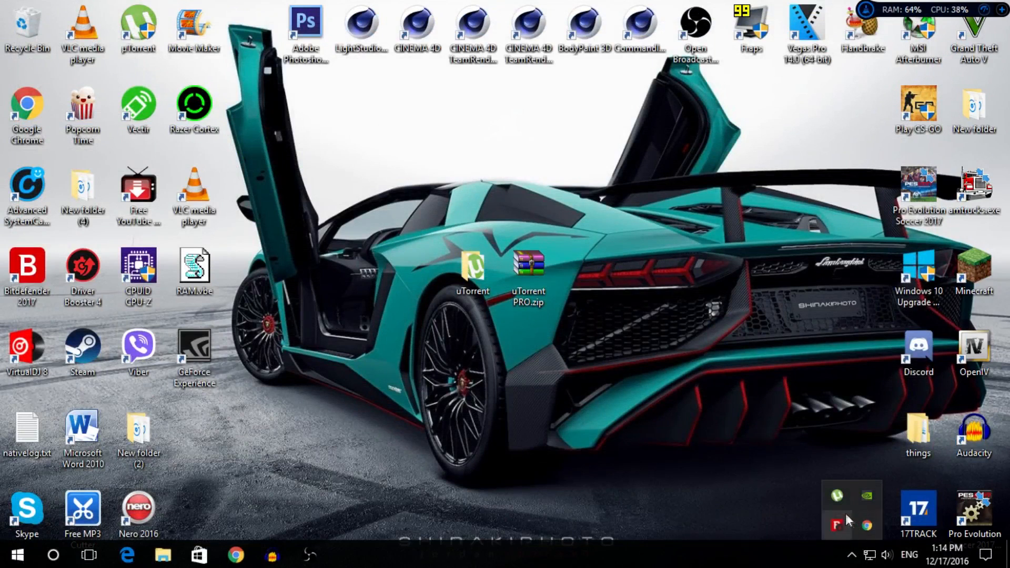
pyautogui.rightClick(836, 496)
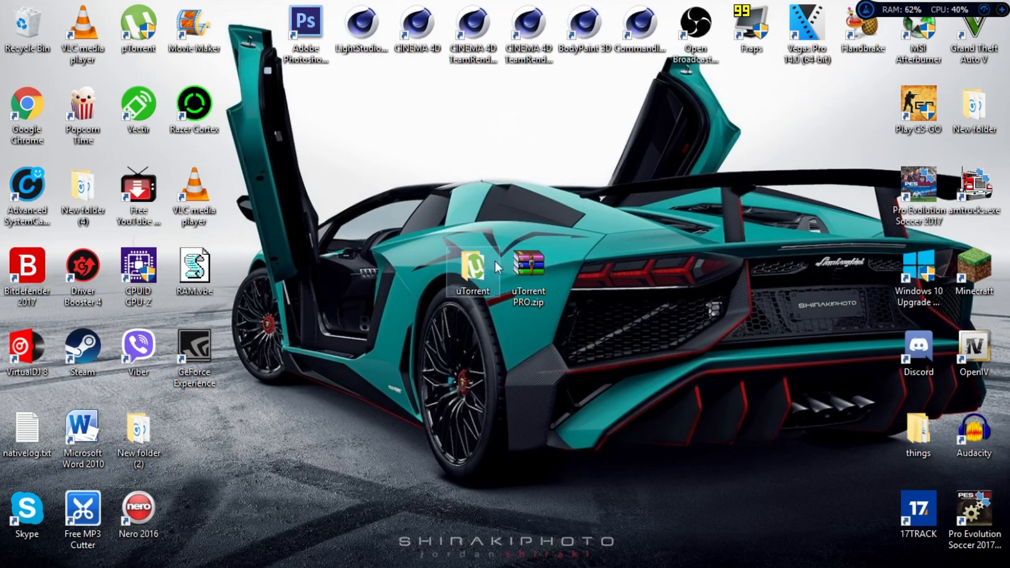
# Copy all files from the uTorrent > Crack folder
pyautogui.doubleClick(471, 264)
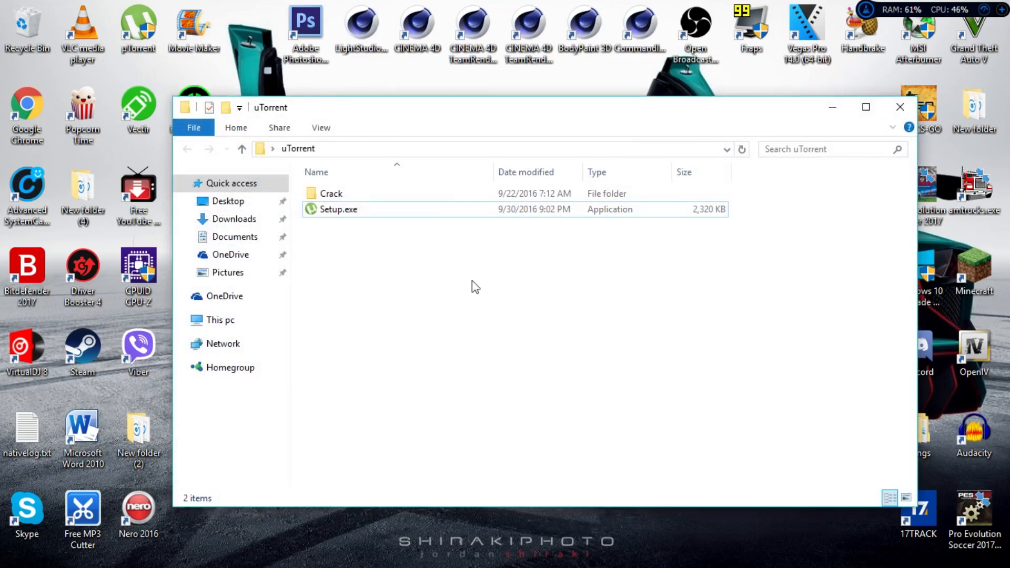
pyautogui.doubleClick(330, 192)
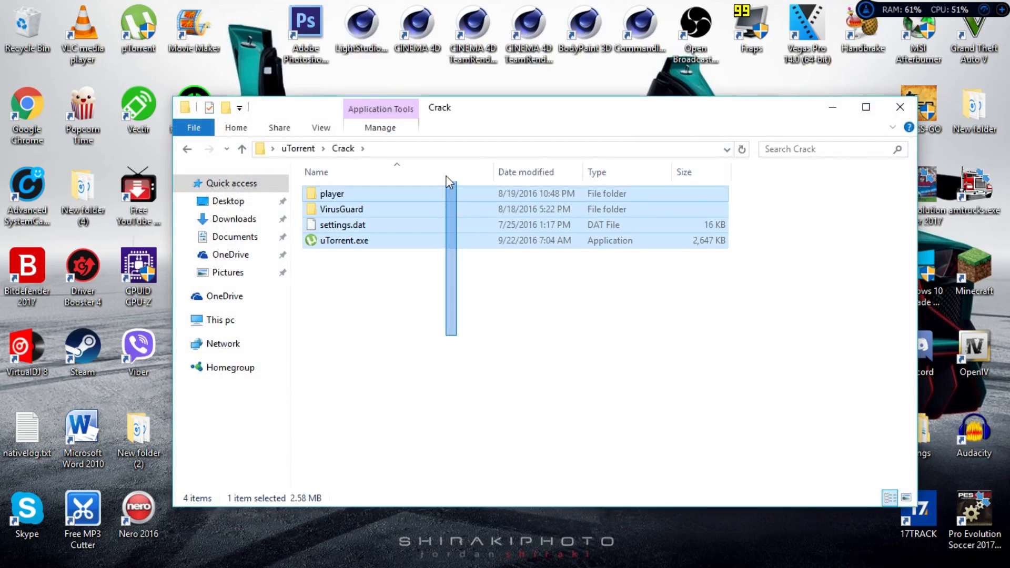
pyautogui.rightClick(344, 240)
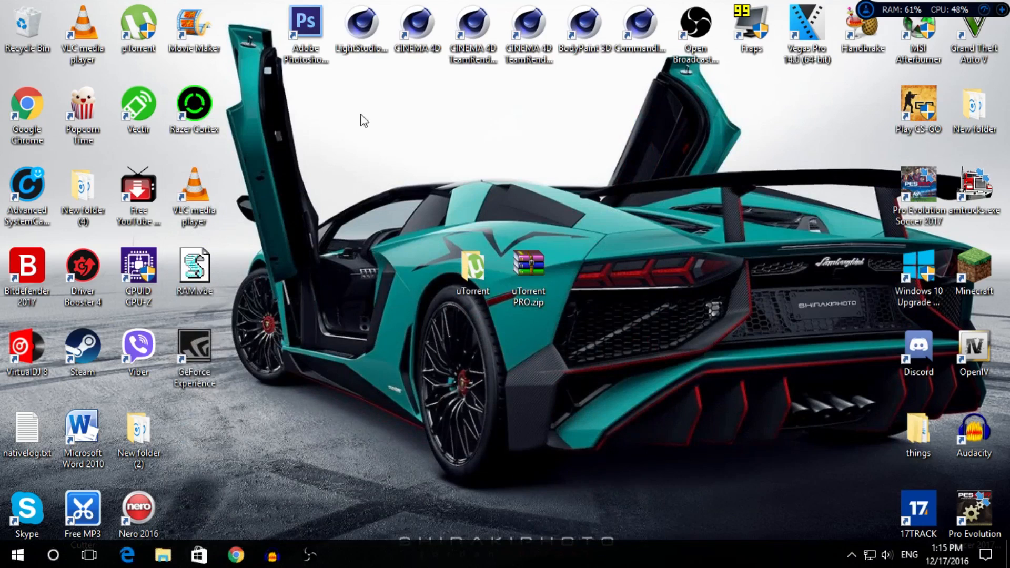
# Paste the crack files into µTorrent's install folder, replacing existing files, then close Explorer
pyautogui.rightClick(137, 29)
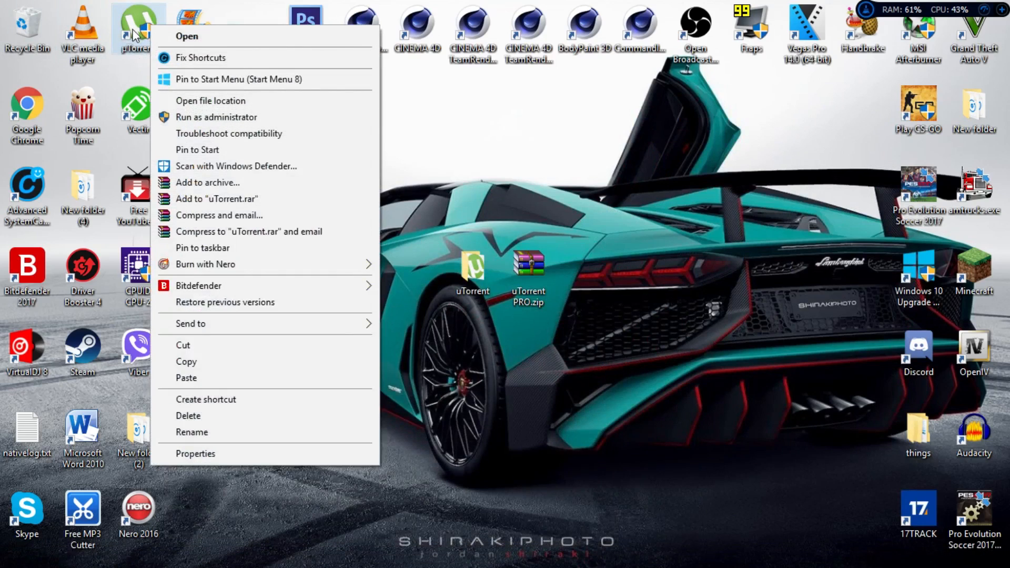
pyautogui.moveTo(361, 104)
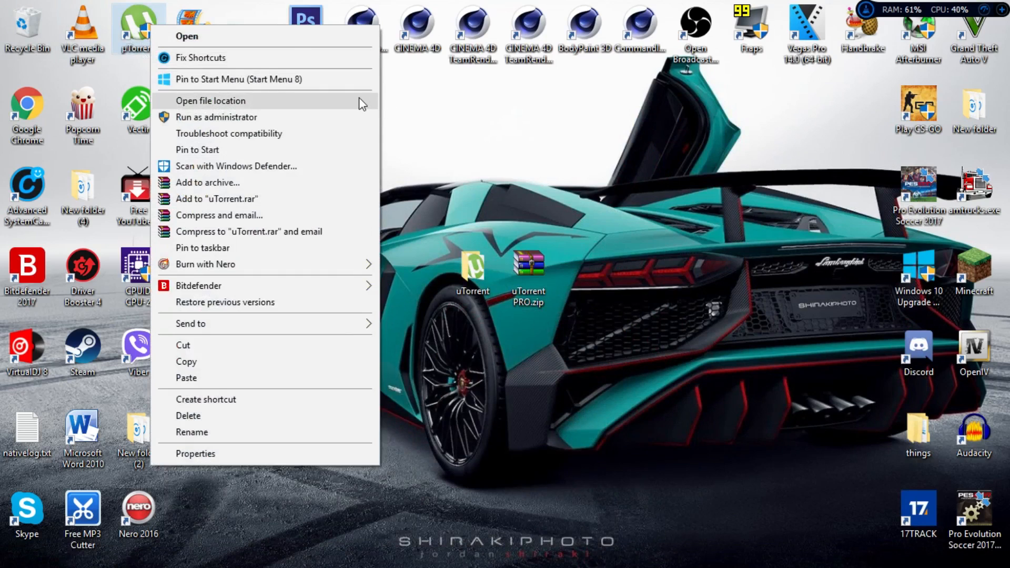
pyautogui.click(209, 100)
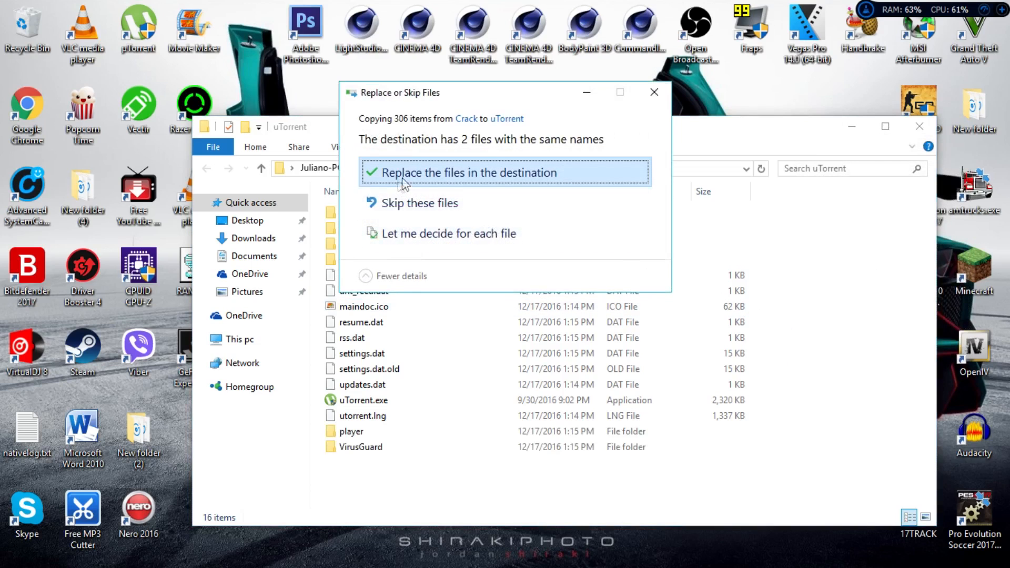
pyautogui.click(454, 172)
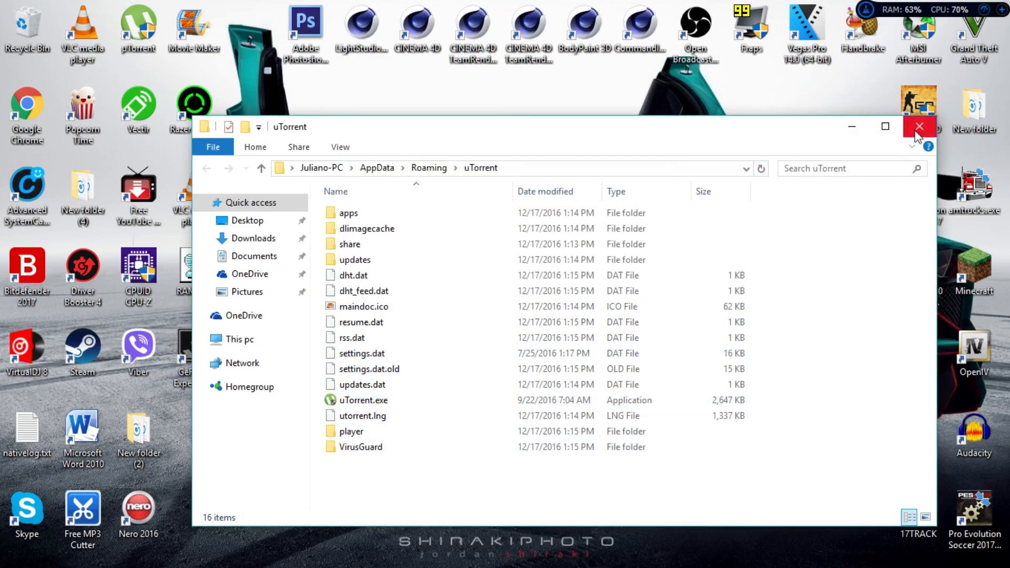
pyautogui.click(919, 127)
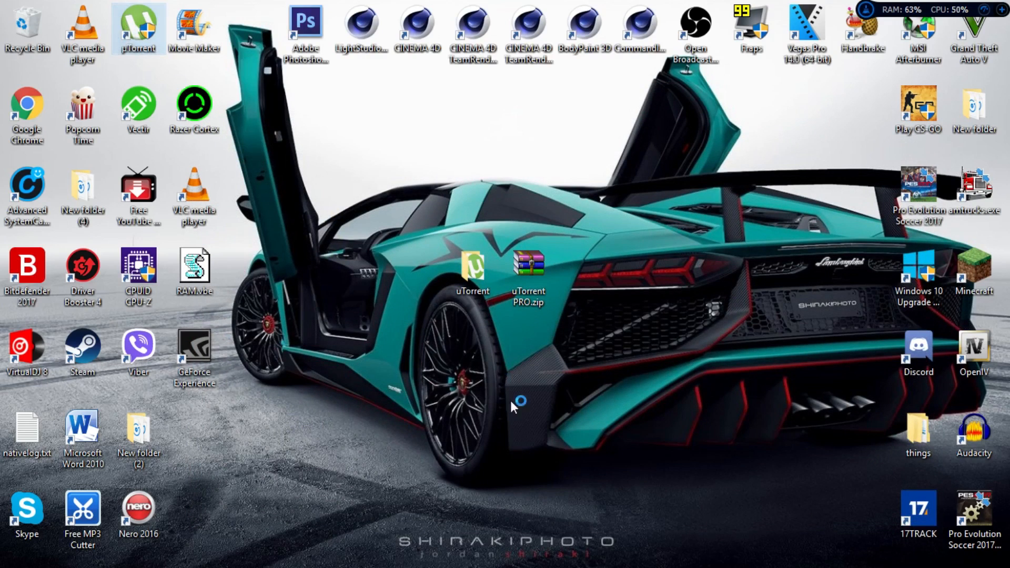
pyautogui.moveTo(708, 368)
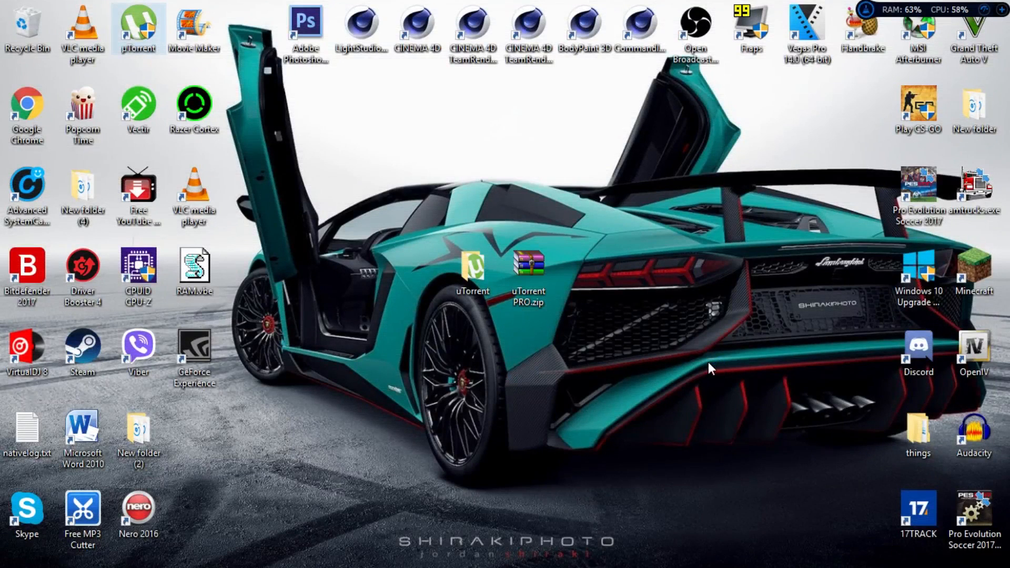
pyautogui.moveTo(688, 303)
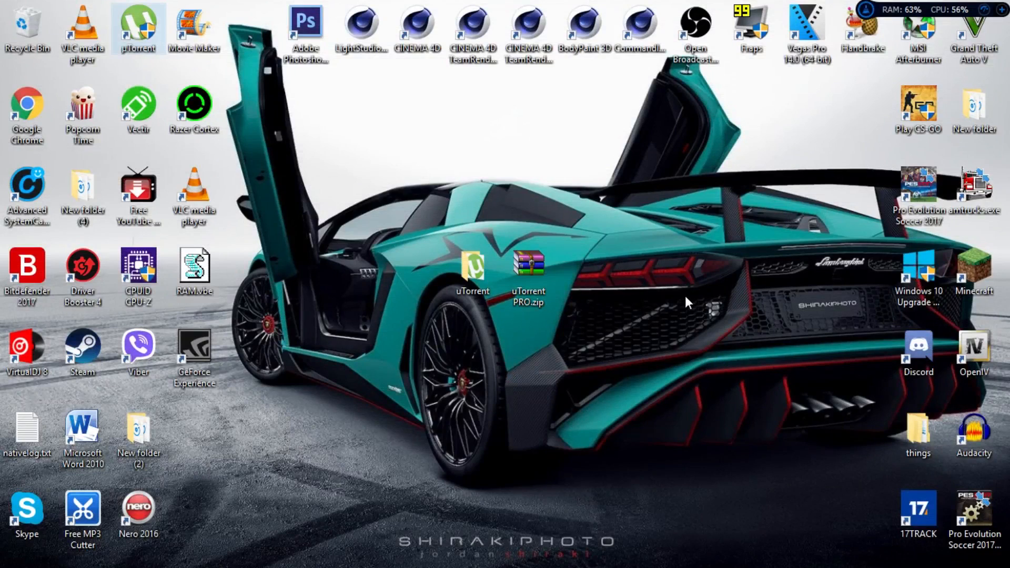
pyautogui.moveTo(444, 348)
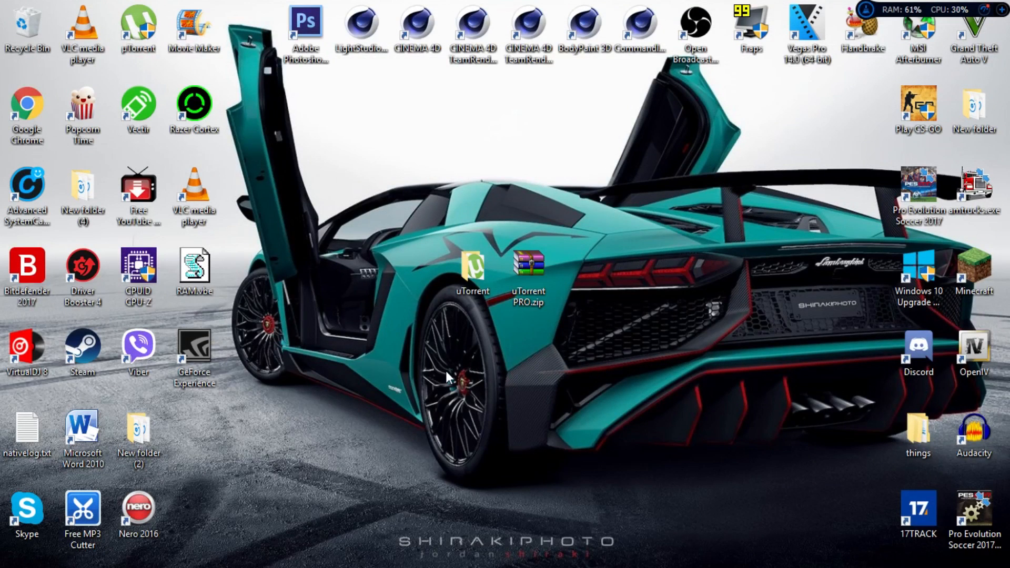
pyautogui.moveTo(391, 461)
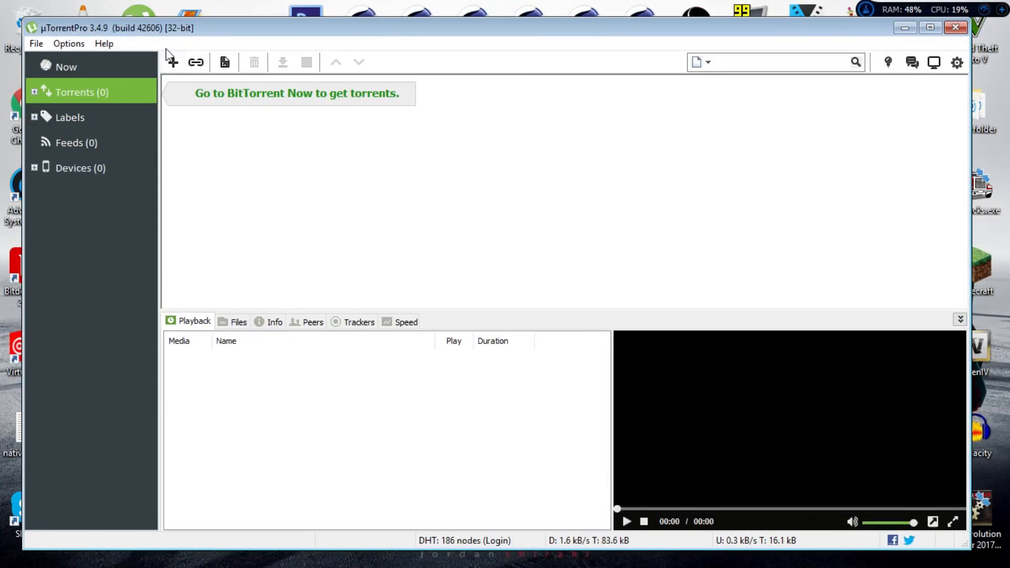
pyautogui.moveTo(230, 210)
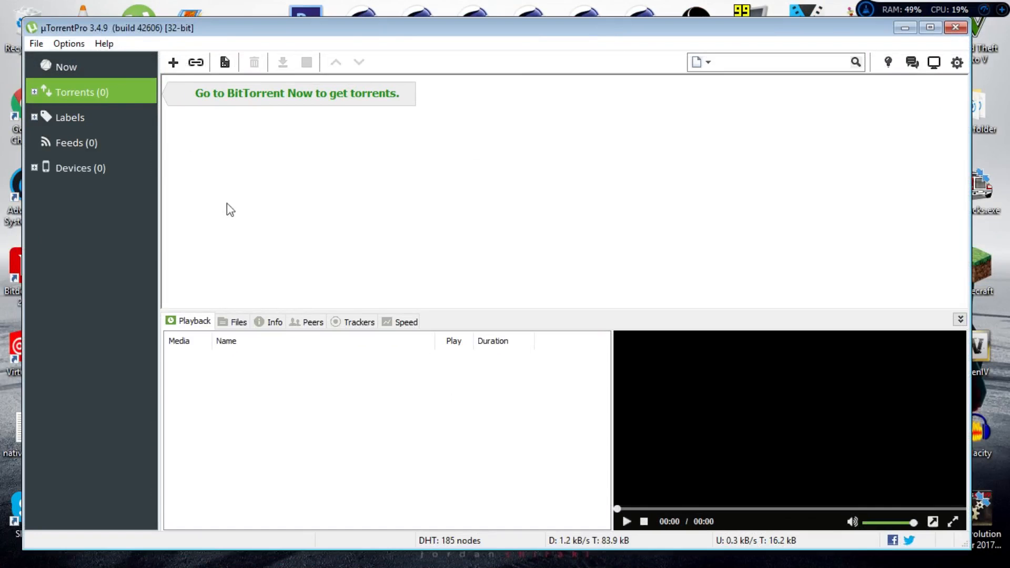